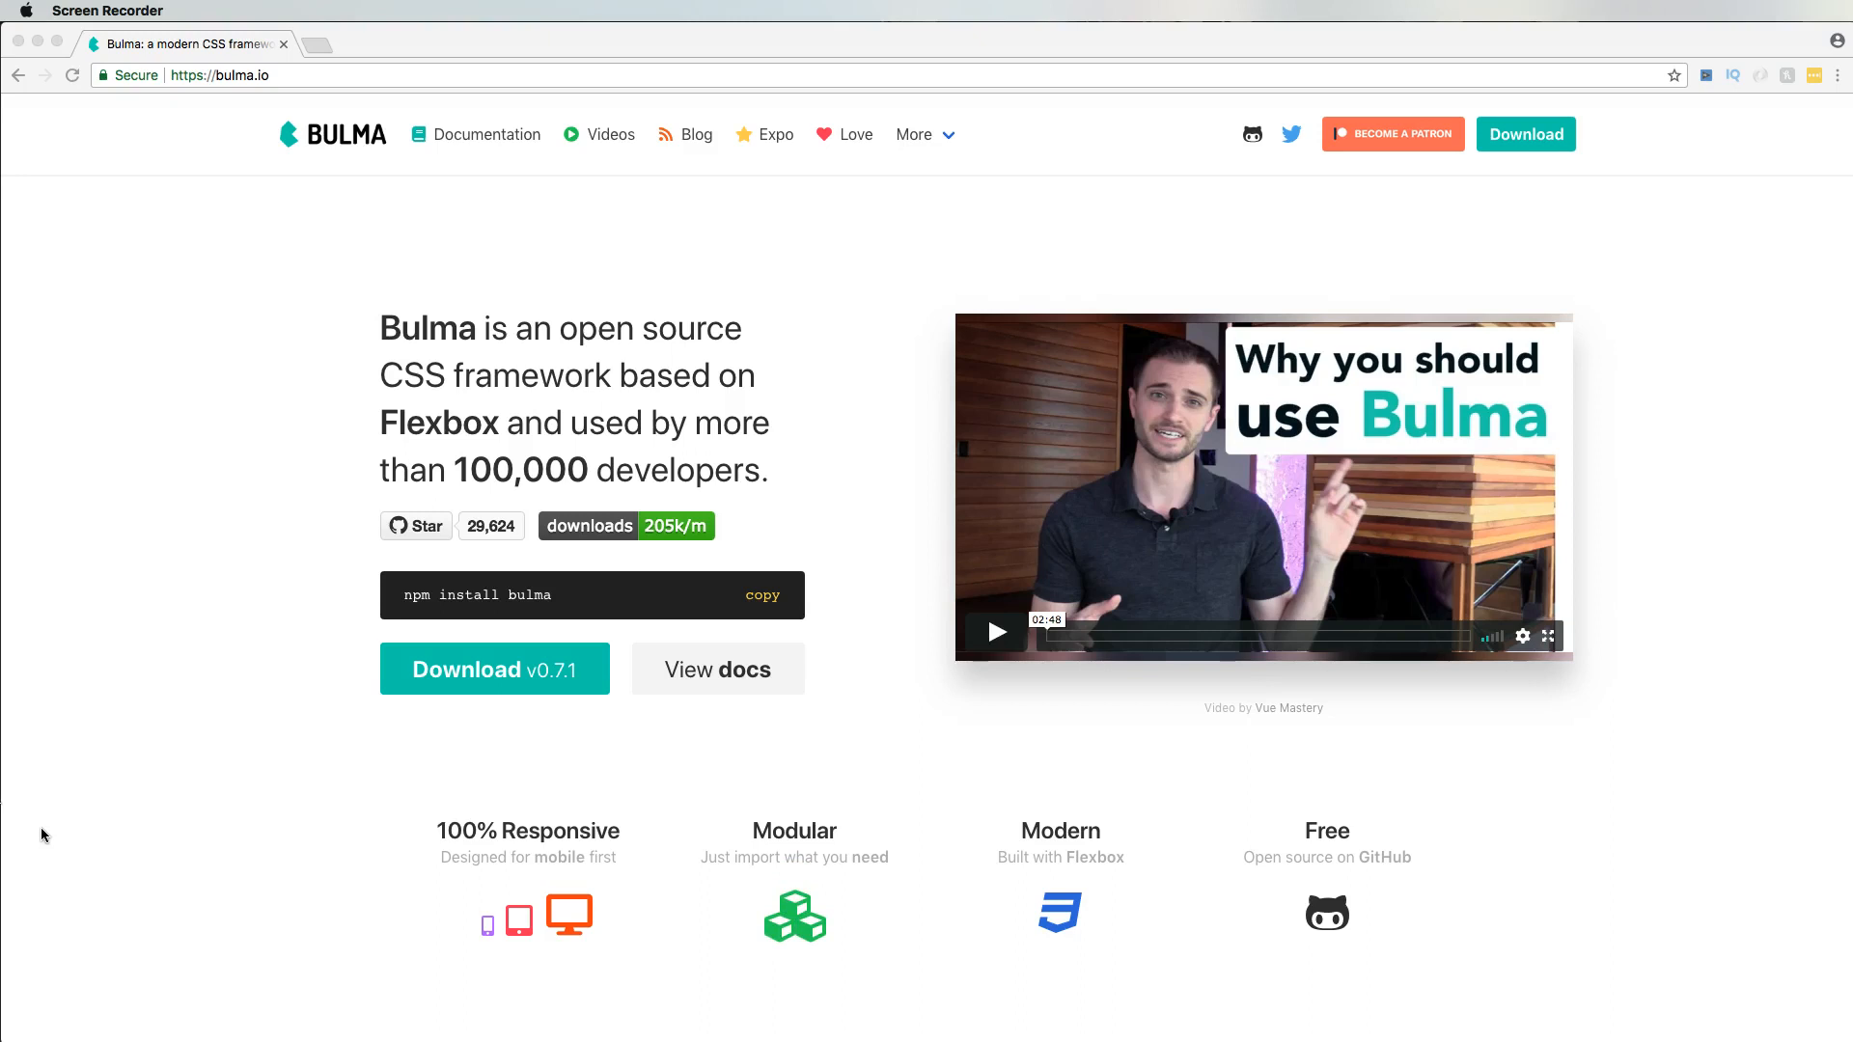
mouse_move(47, 822)
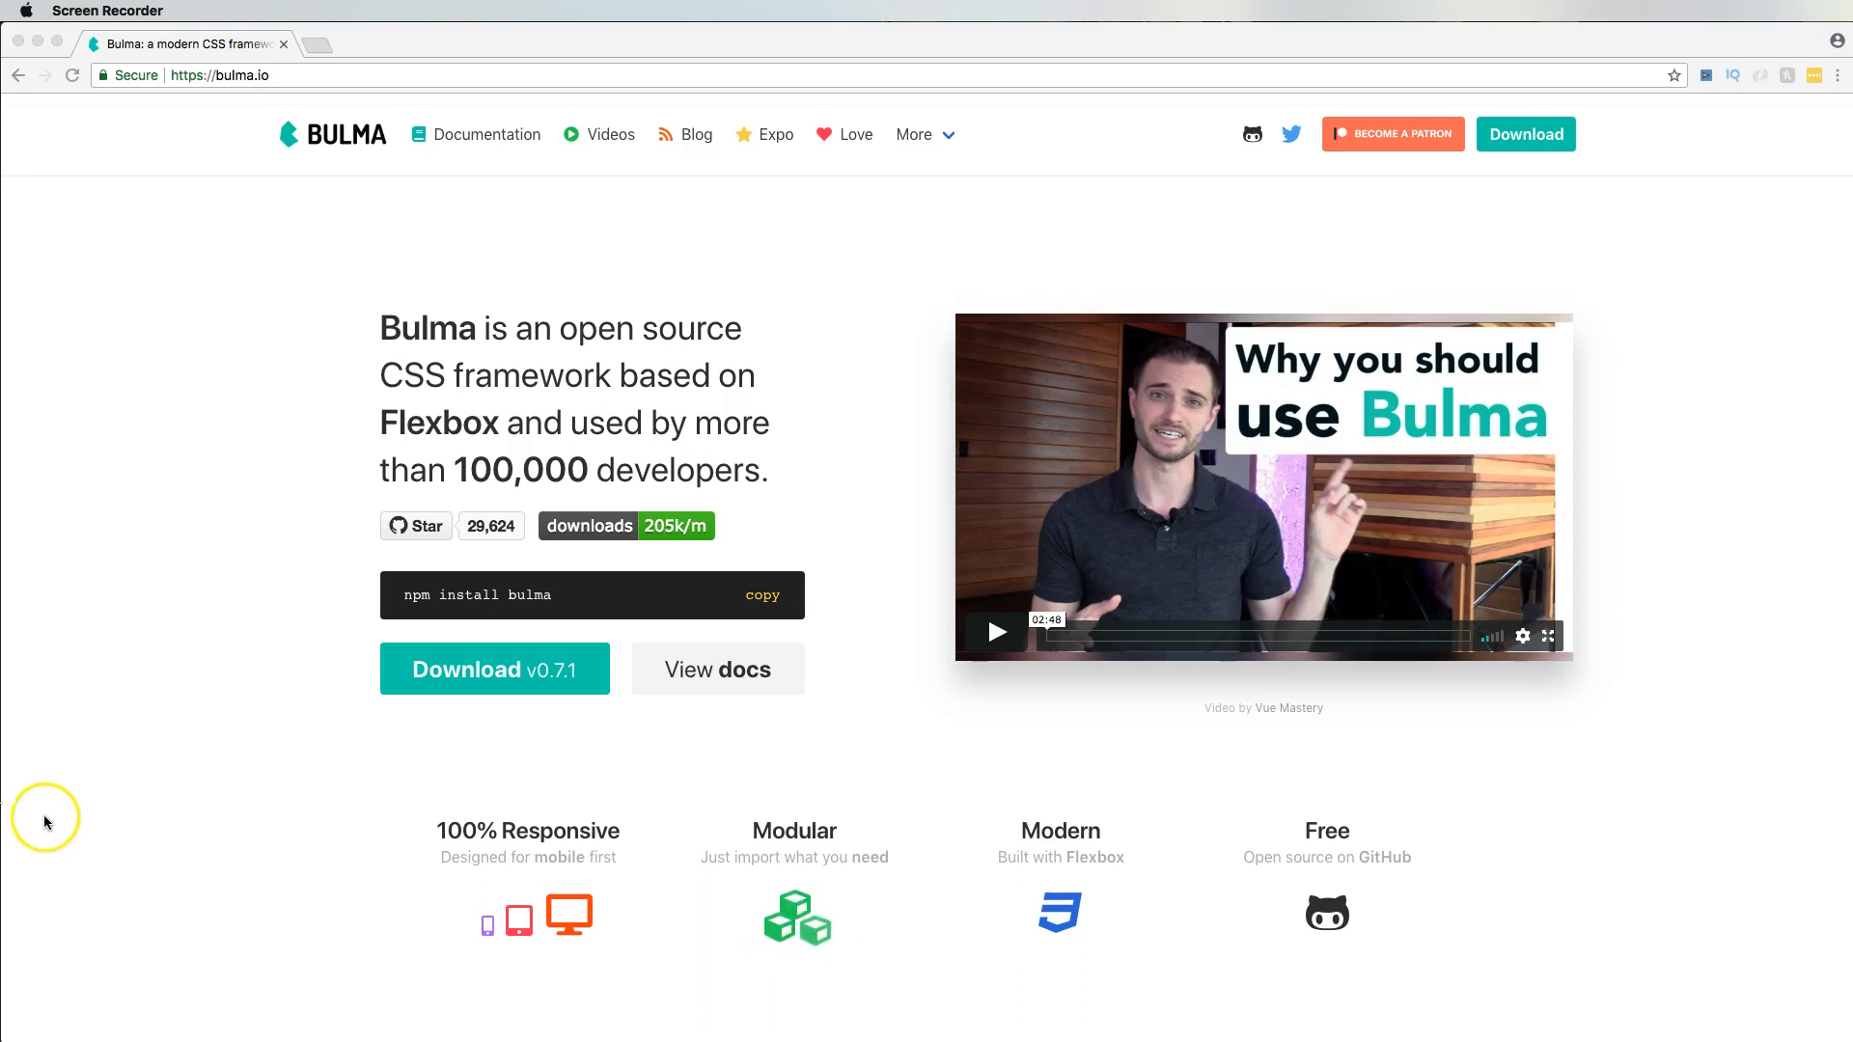